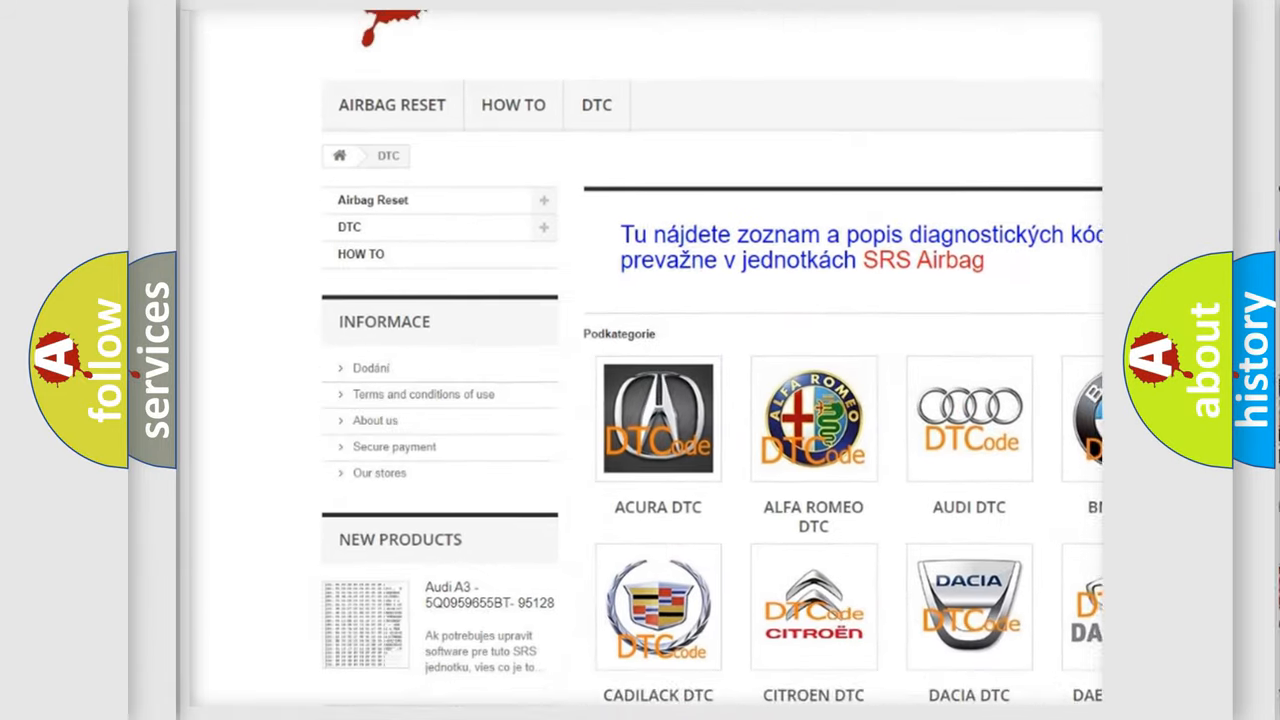
{"action": "scroll", "scroll_direction": "down", "scroll_amount": 3}
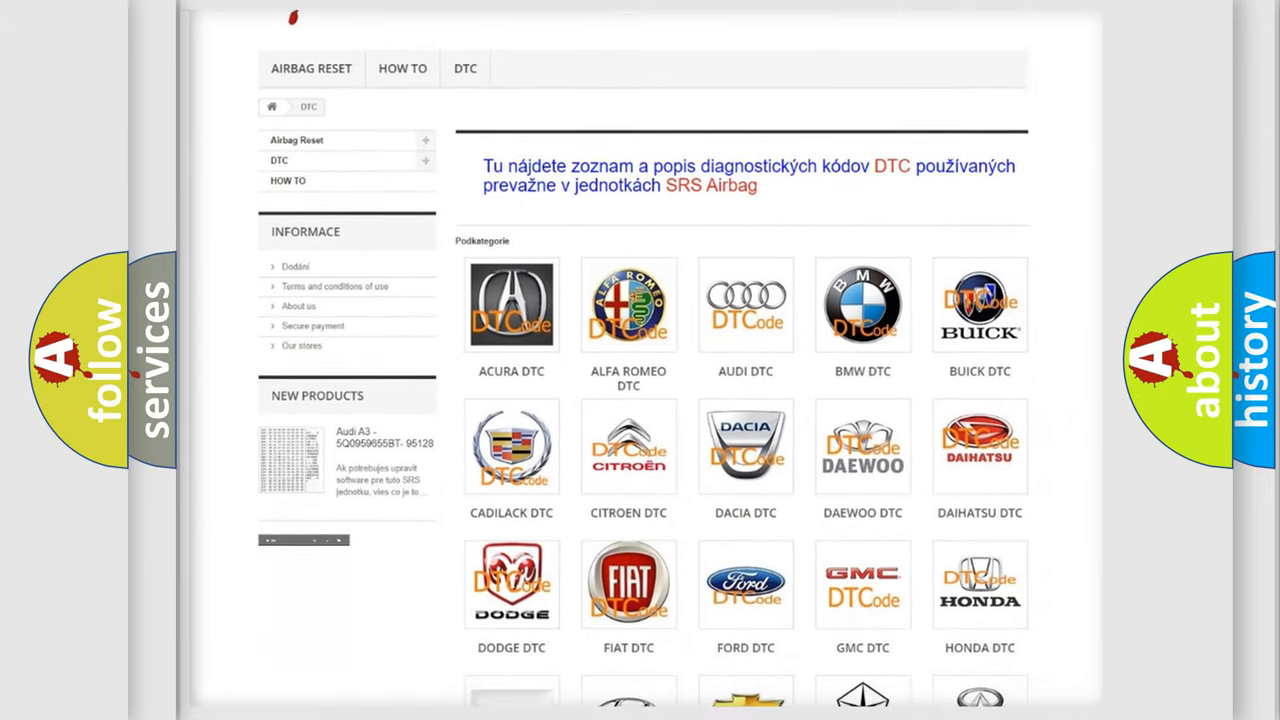
{"action": "scroll", "scroll_direction": "down", "scroll_amount": 3}
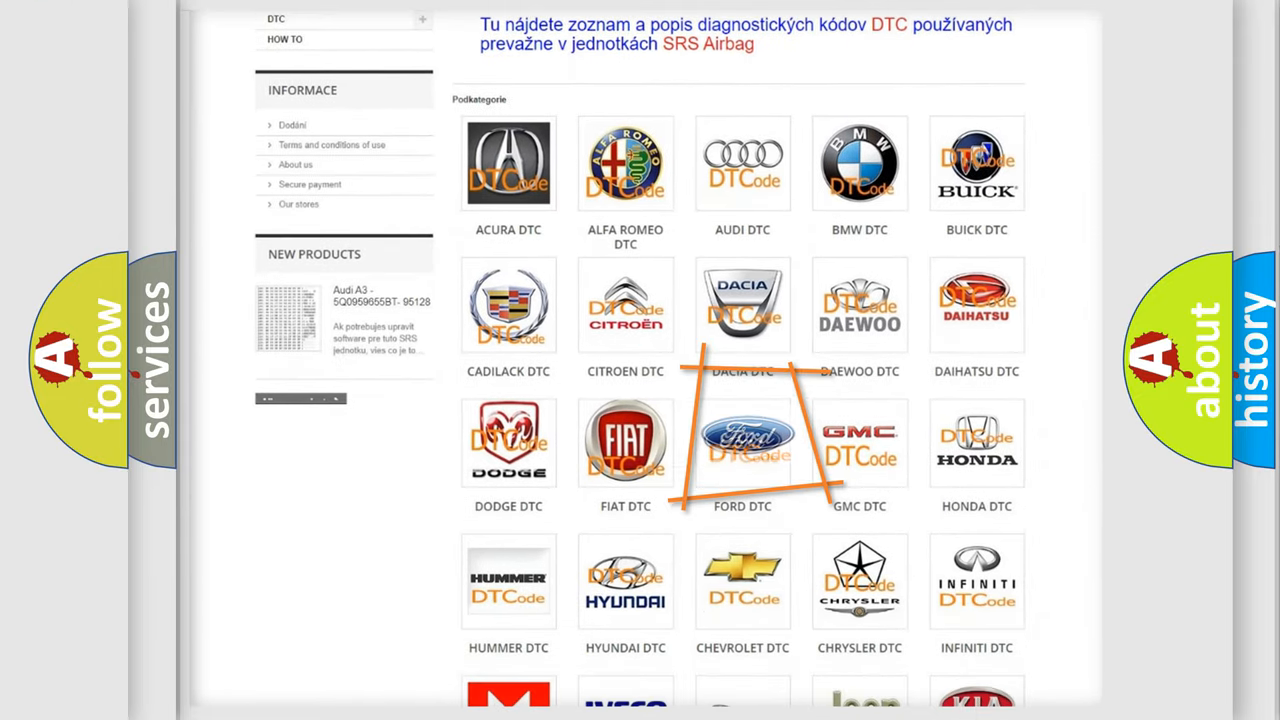